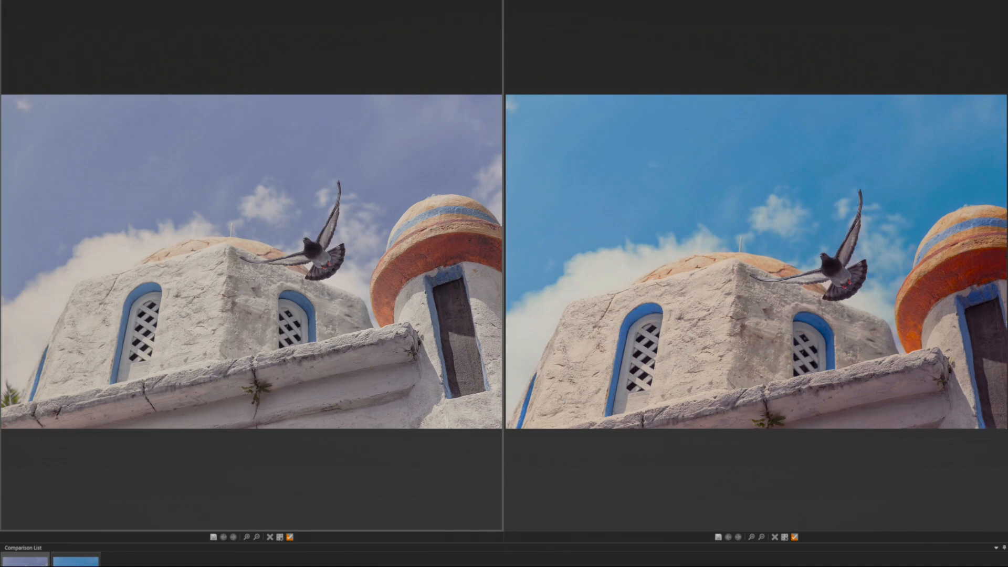
pyautogui.moveTo(650, 335)
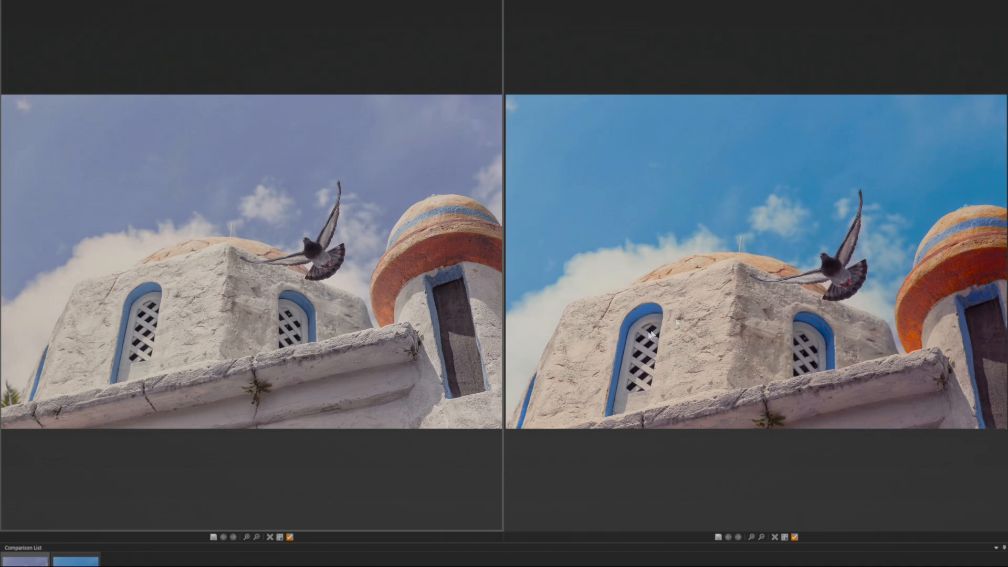
pyautogui.moveTo(762, 398)
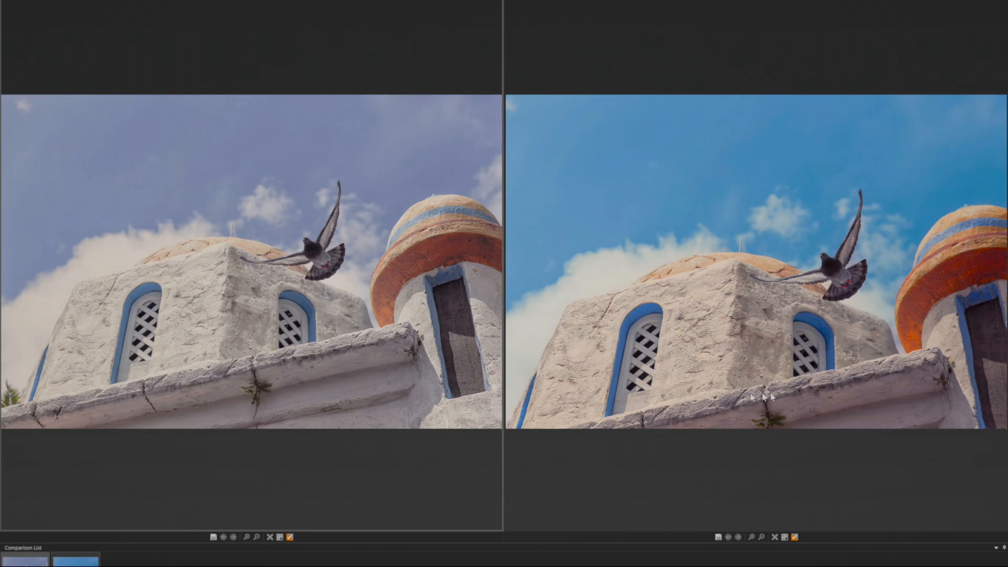
pyautogui.moveTo(765, 398)
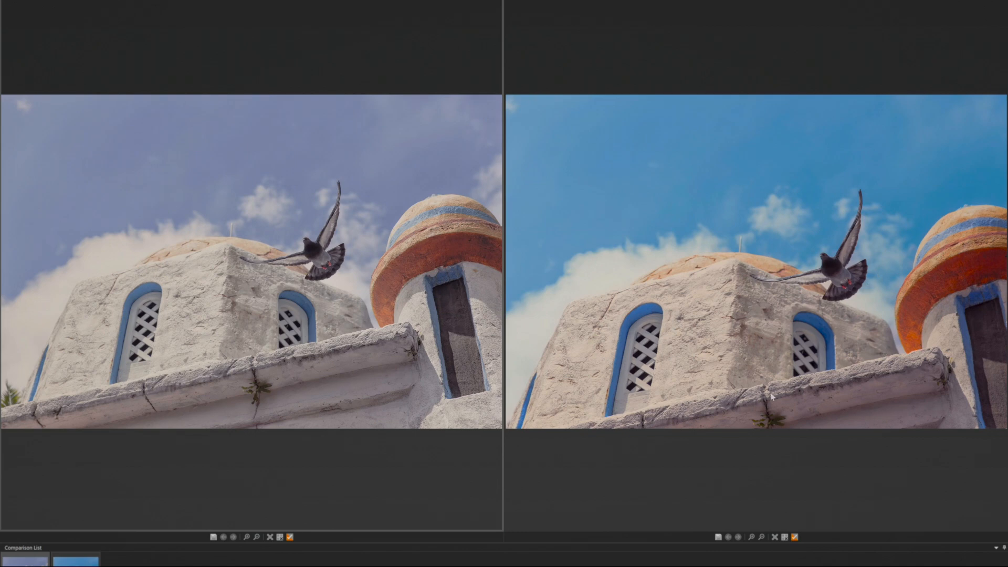